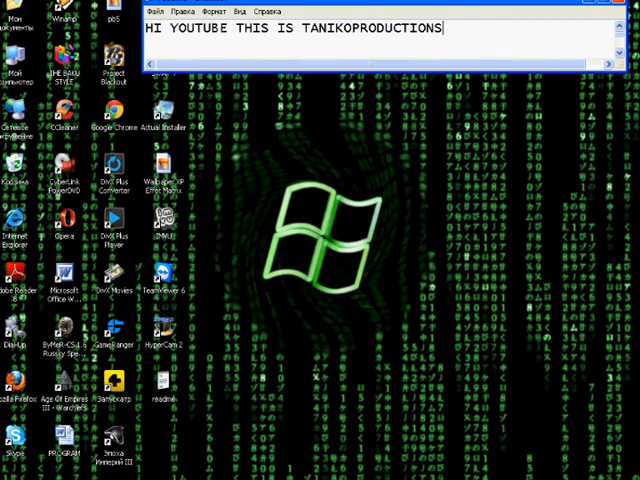
Write the greeting 'TODAY I WILL SHOW YOU HOW TO FIX NSIS ERRORS' in the note
text(TODAY I WILLSHOW YOU HOW TO FIX NSIS ERRORS)
text(1. YOU OPEN RUN AND TYPE IN CMD ENTER)
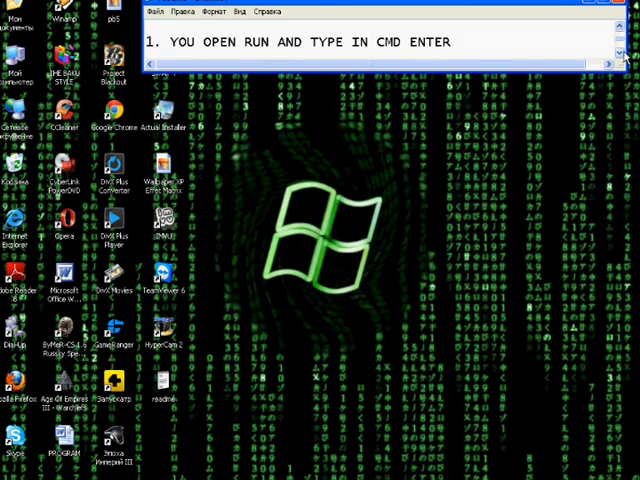
Launch a Command Prompt window via Start > Run with cmd
click(20, 474)
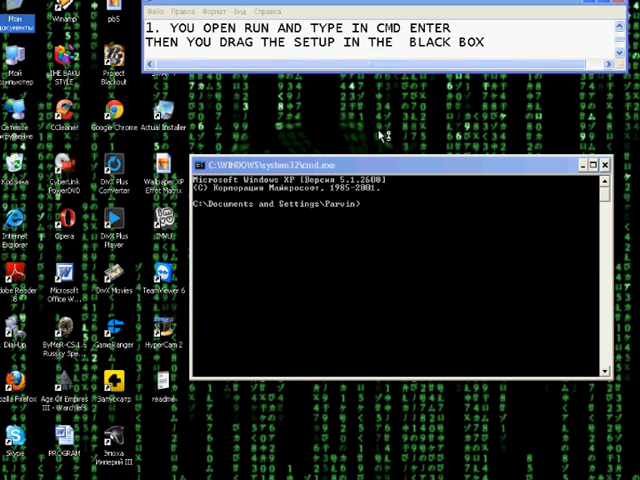
mouse_move(343, 205)
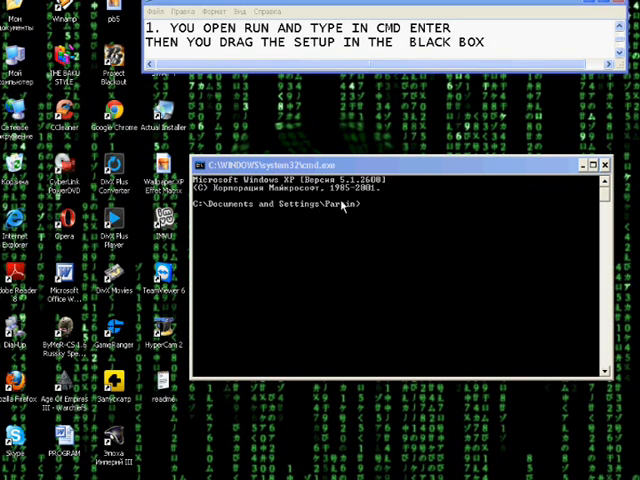
mouse_move(361, 261)
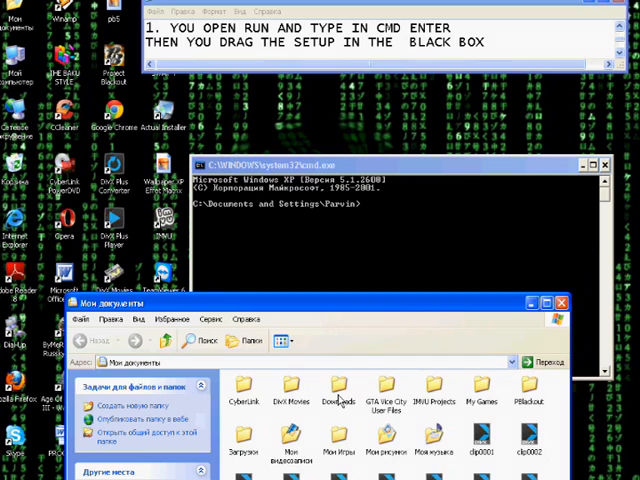
Locate the InstallIMVU setup in Downloads and drop its path into the cmd window
double_click(338, 388)
text(2.PRESS SPACE BAR AND TYPE /NCRC THEN ENTER)
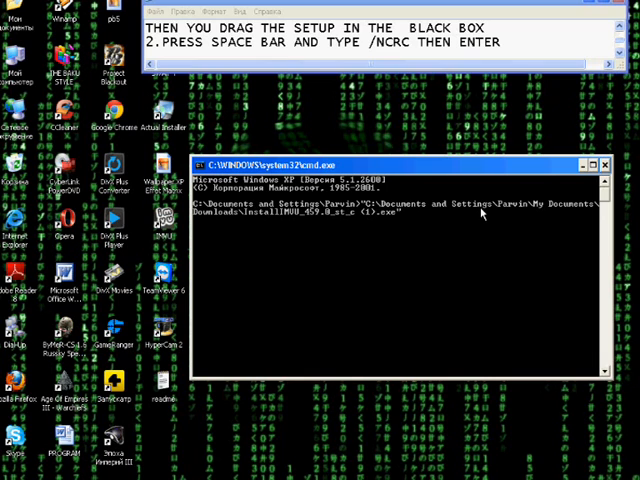
Run the installer with the /NCRC switch, then write 'THANKS FOR WATCHING!' in the note
text(/C)
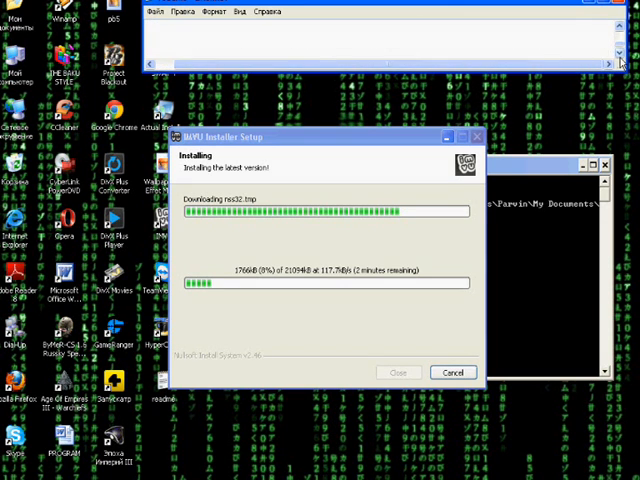
text(THANKS FOR WATCHING!)
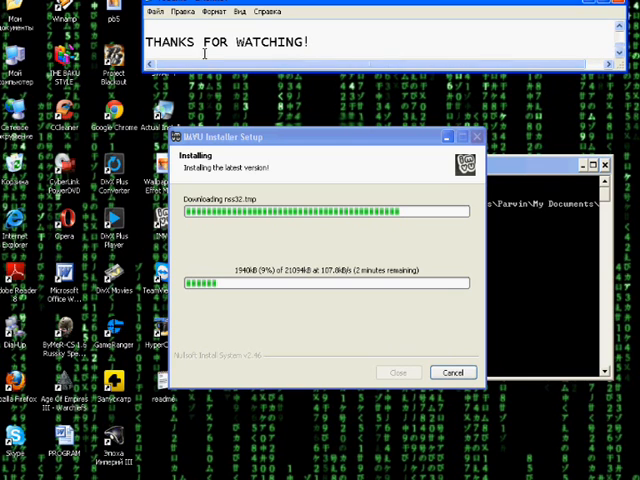